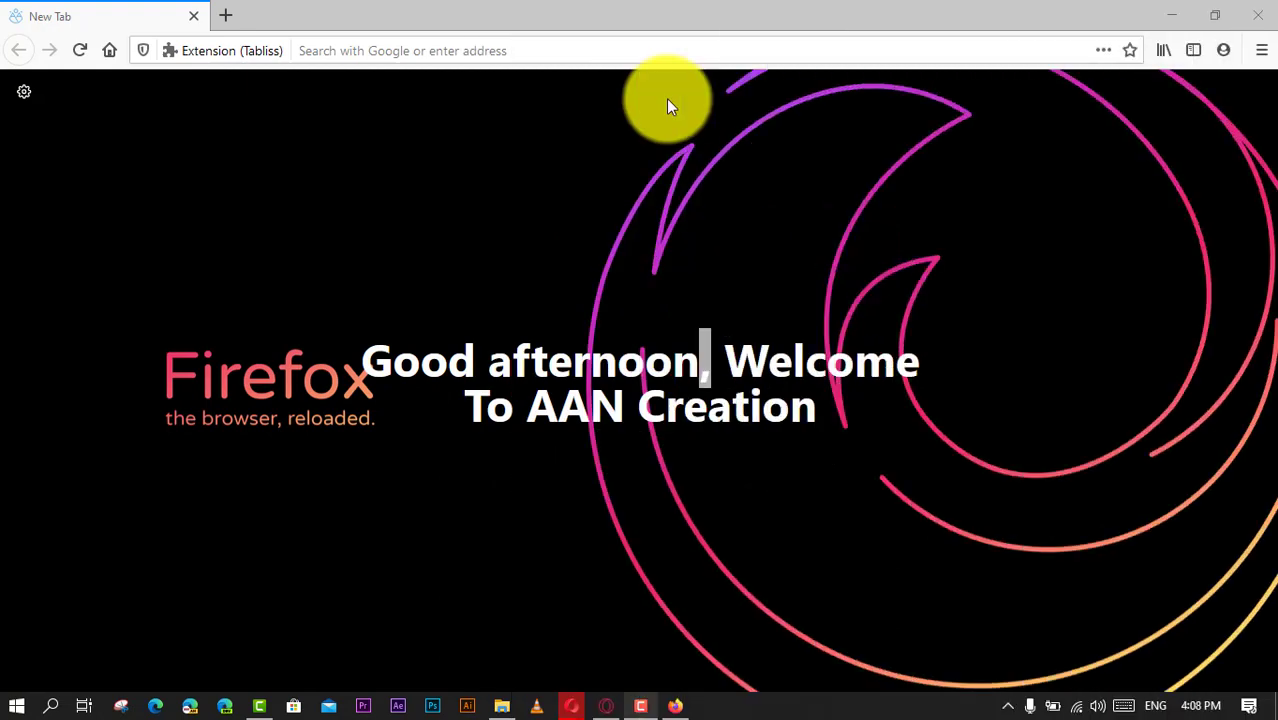
{"action": "mouse_move", "coordinate": [596, 120]}
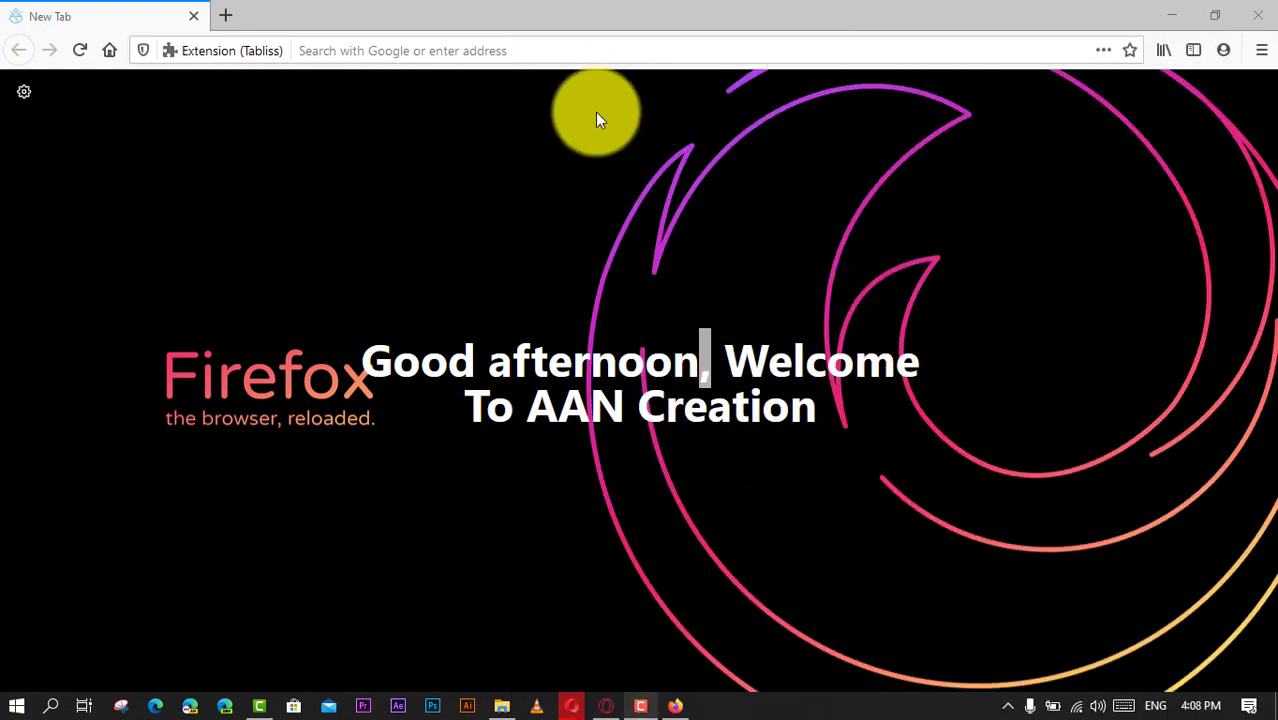
{"action": "mouse_move", "coordinate": [670, 104]}
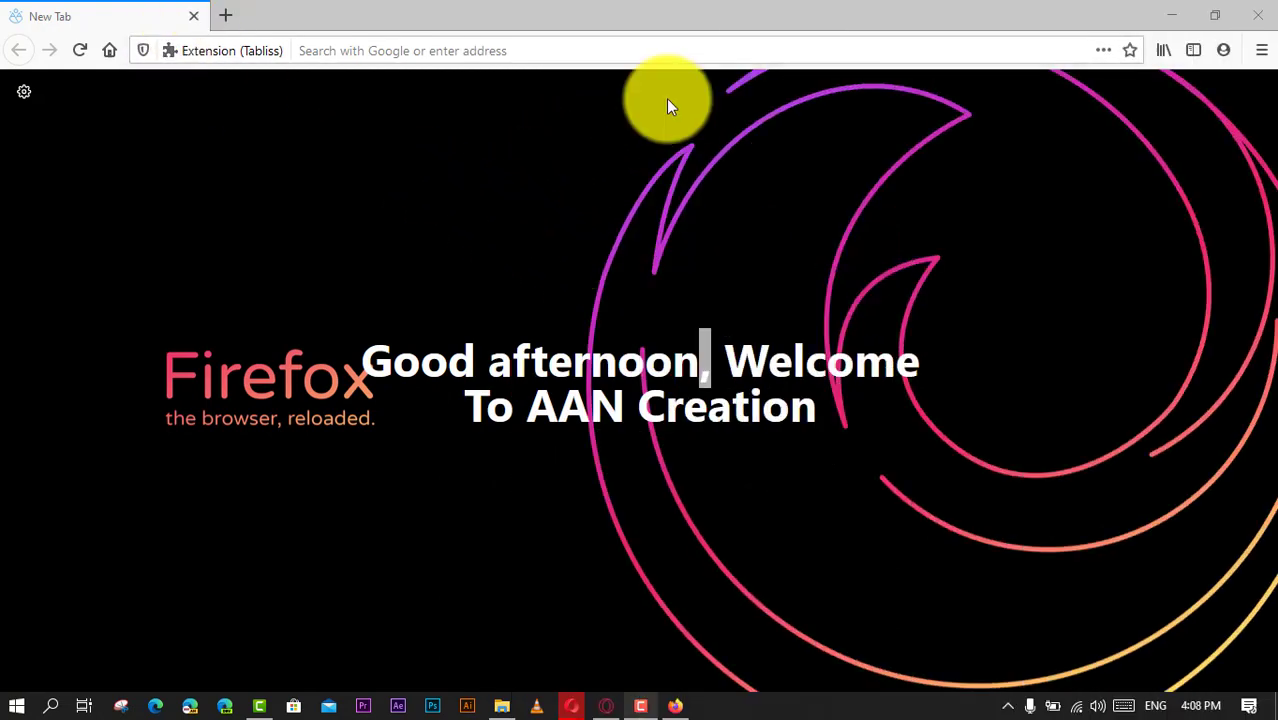
{"action": "mouse_move", "coordinate": [640, 92]}
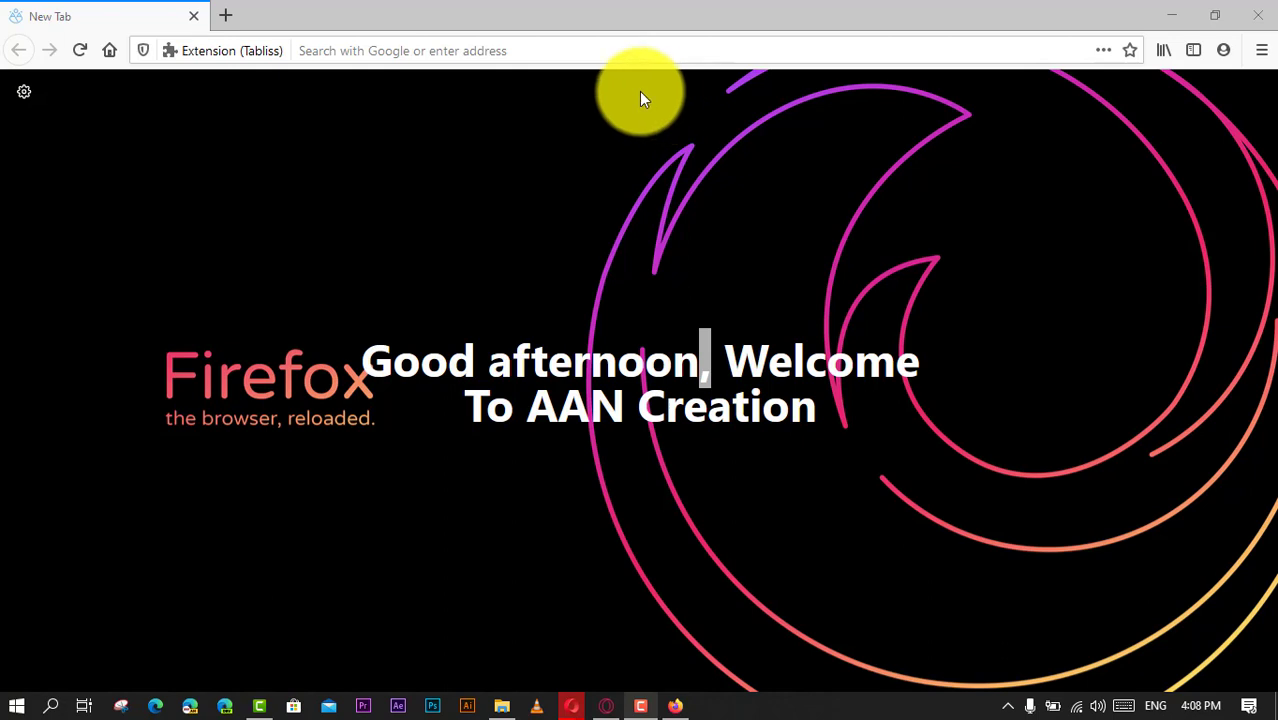
{"action": "mouse_move", "coordinate": [218, 16]}
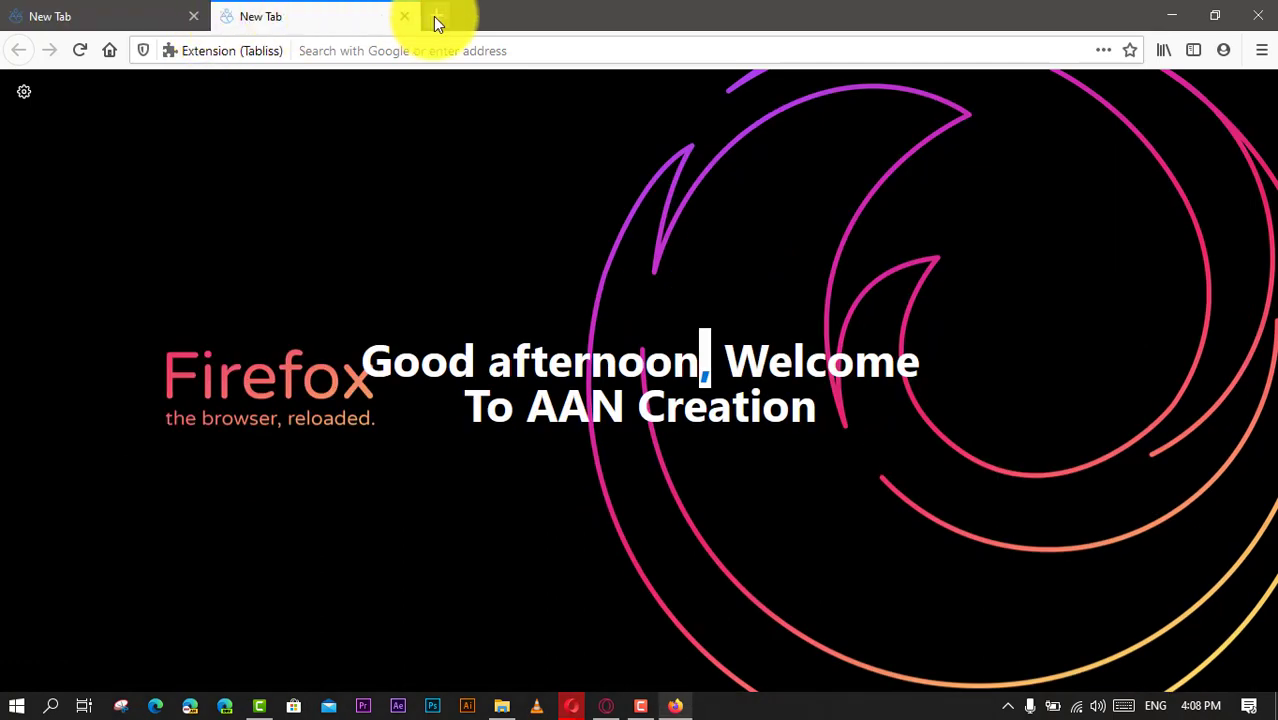
Close the extra new tab, leaving a single tab in the window
{"action": "left_click", "coordinate": [436, 16]}
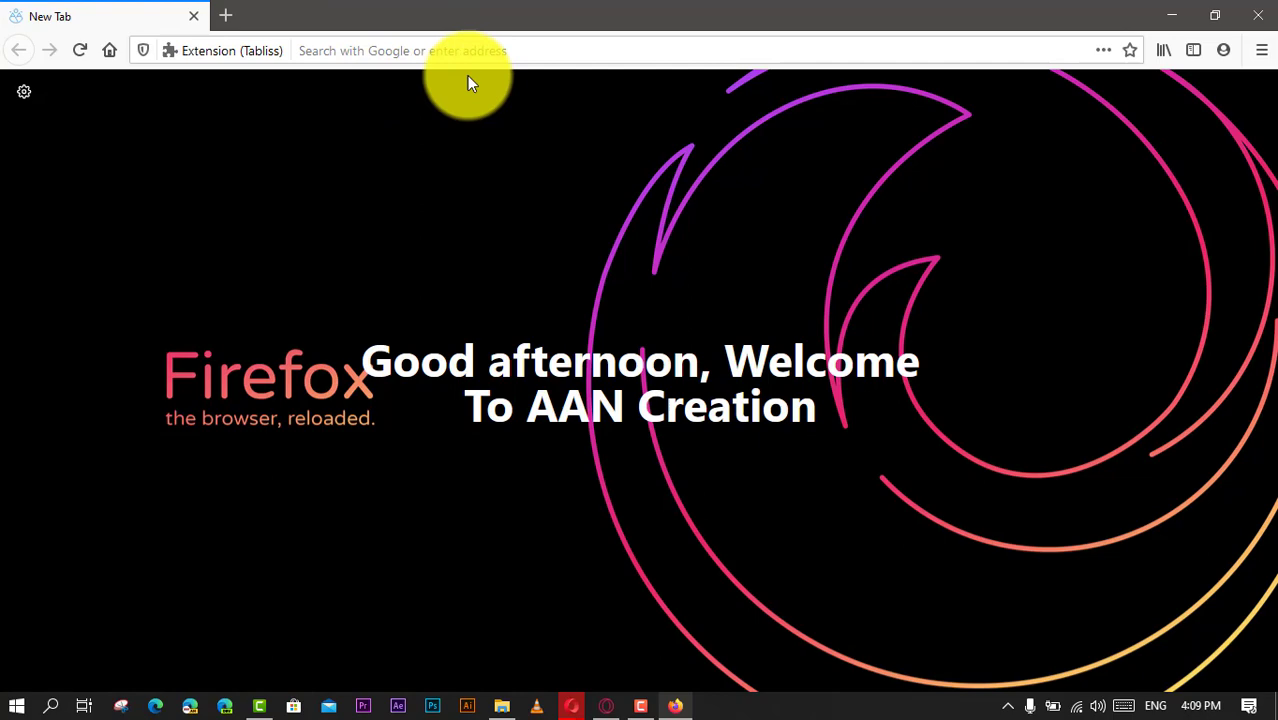
Navigate to about:config to reach the Advanced Preferences warning page
{"action": "type", "text": "about:config"}
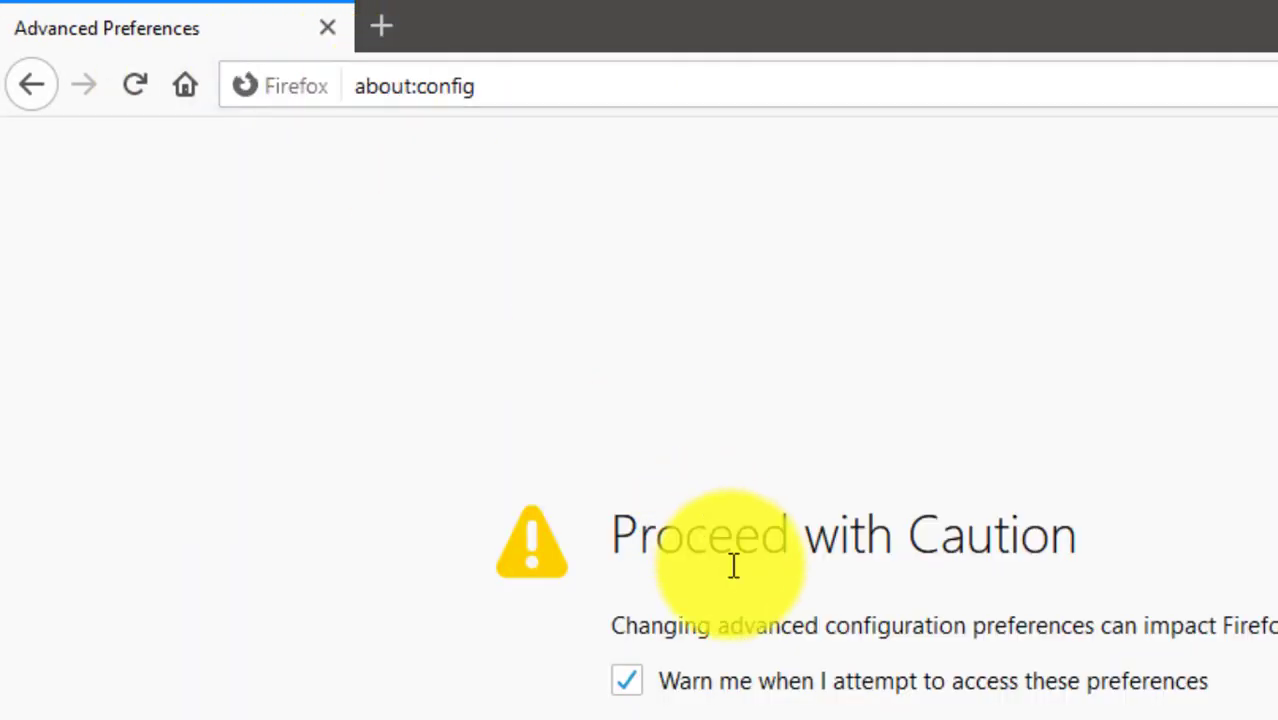
Filter to browser.tabs.allowTabDetach set to false, and start a new tab to test detachment
{"action": "type", "text": "browser.tabs.allowTabDetach"}
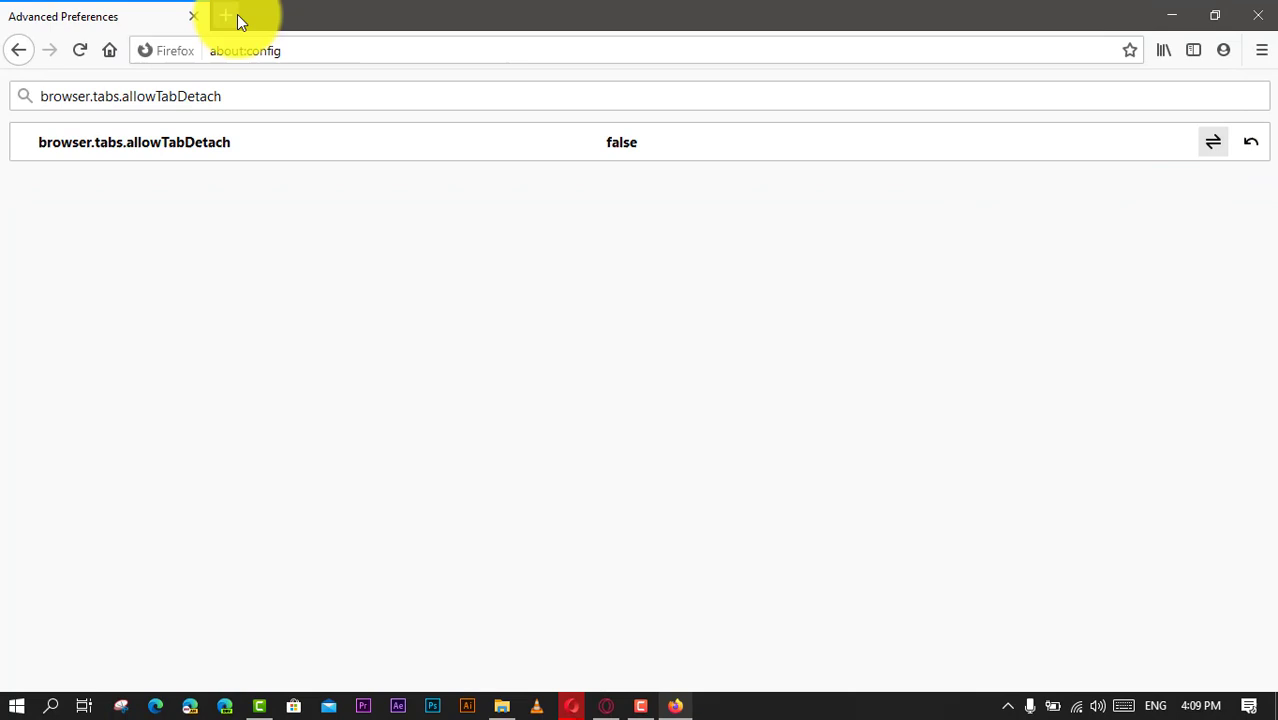
{"action": "left_click", "coordinate": [224, 16]}
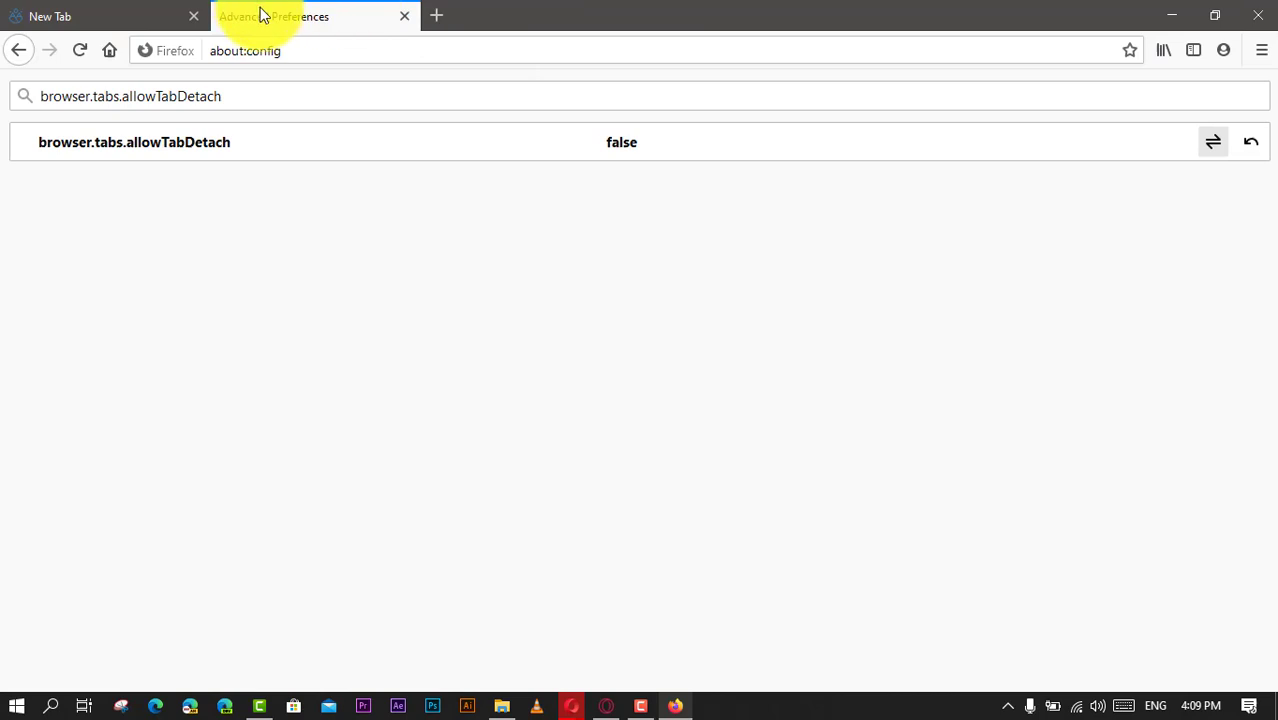
Add another new tab, confirming tabs stay within the same window
{"action": "left_click", "coordinate": [436, 16]}
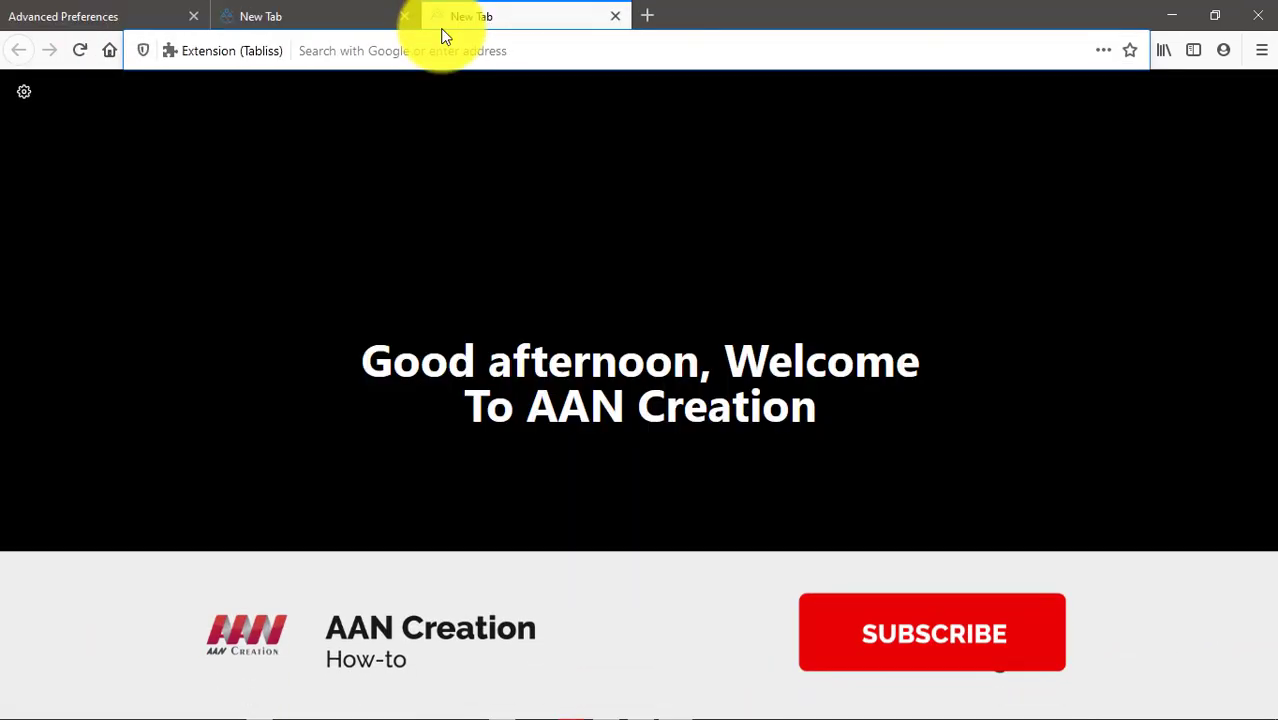